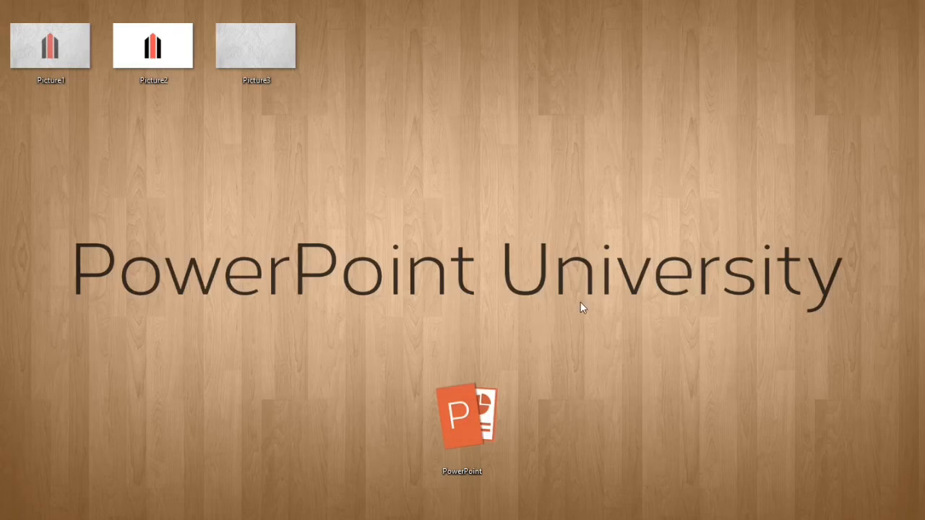
mouse_move(404, 201)
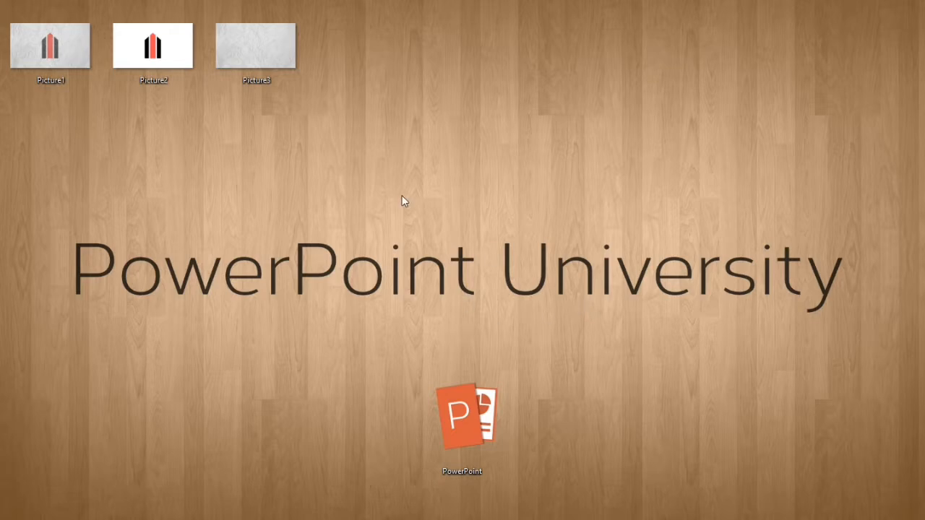
- Preview the first picture file to check the logo, then close the preview
left_click(50, 46)
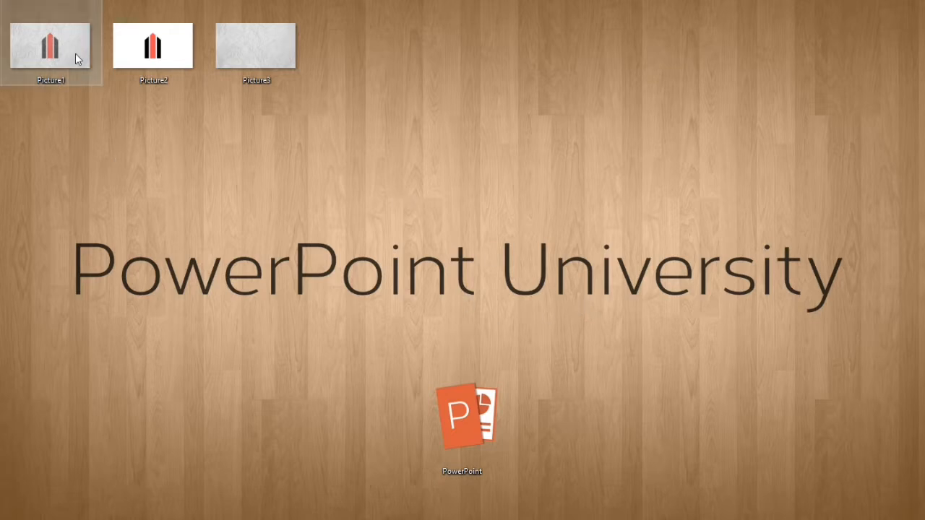
double_click(50, 47)
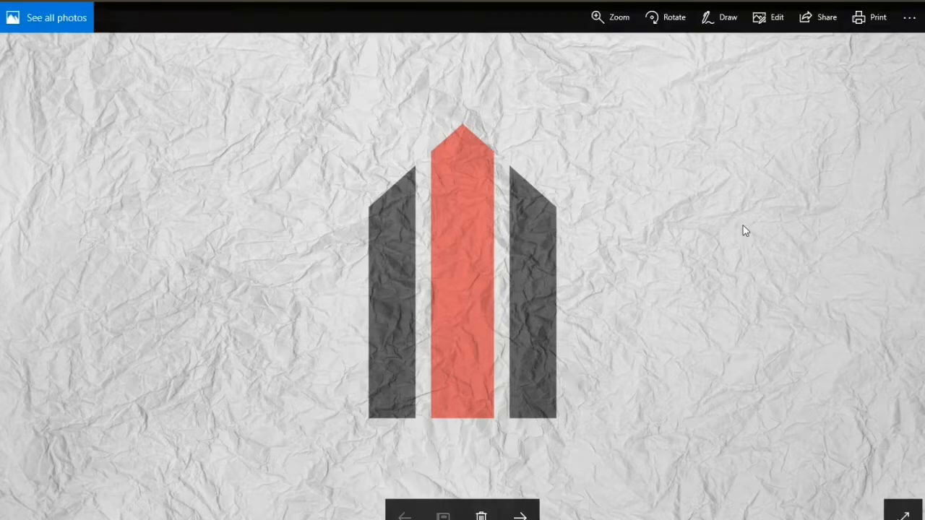
mouse_move(773, 288)
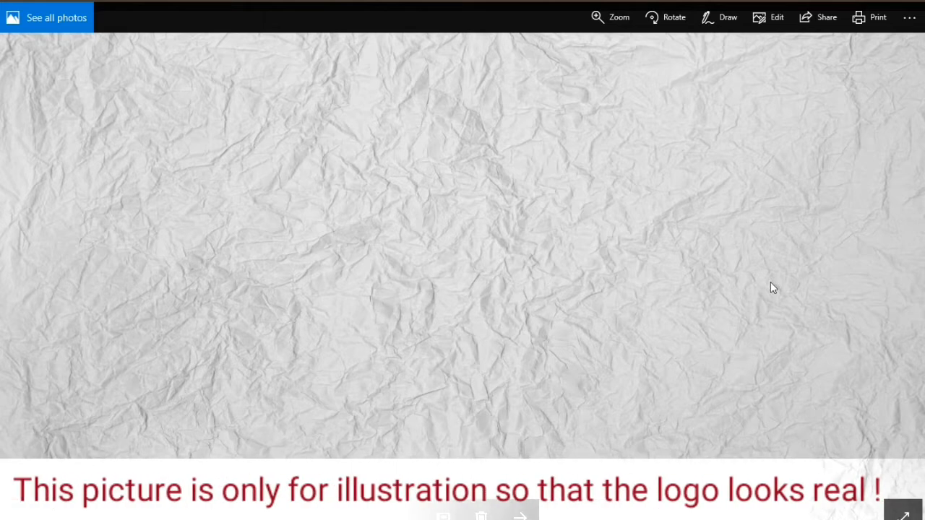
left_click(46, 17)
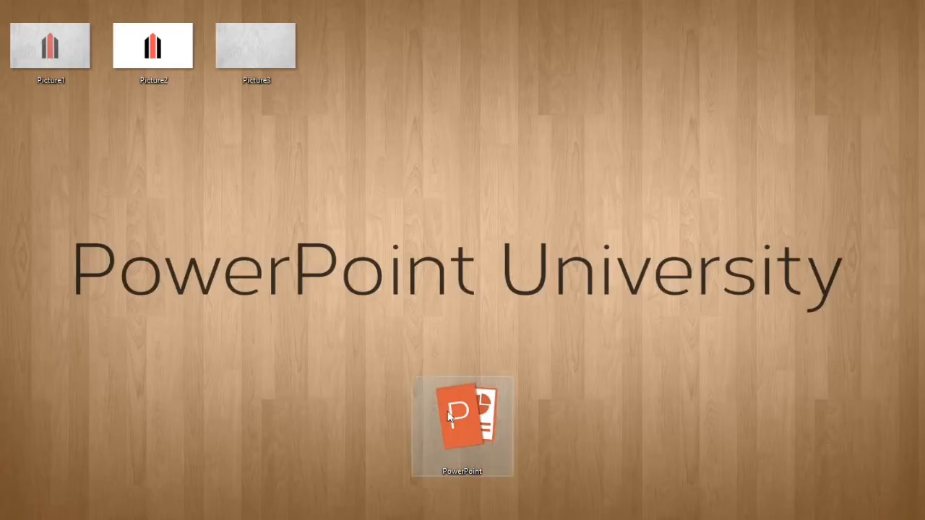
- Launch PowerPoint with a new blank presentation and give its slide the Blank layout
double_click(462, 416)
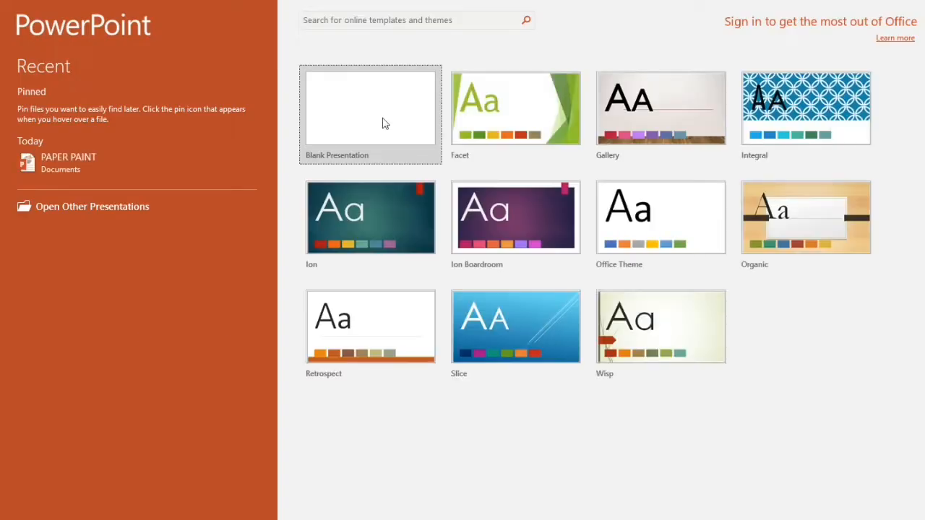
left_click(370, 108)
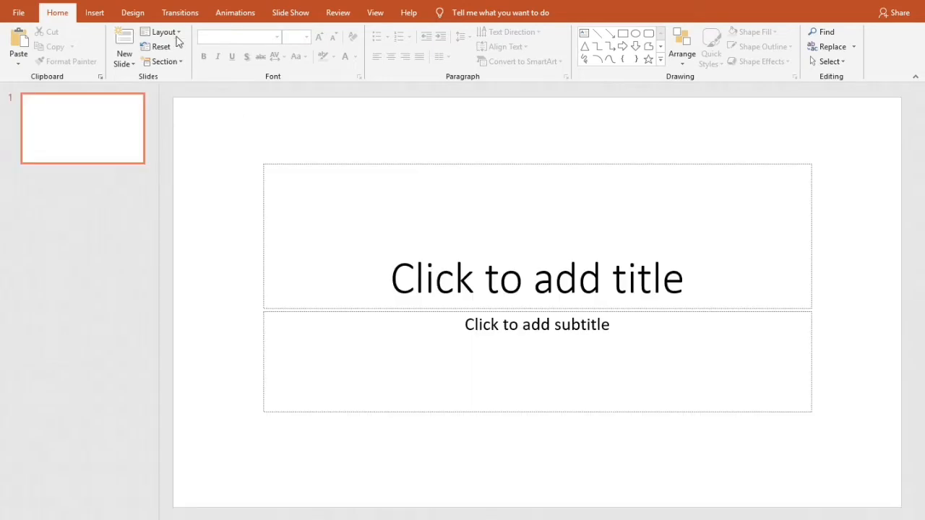
left_click(159, 32)
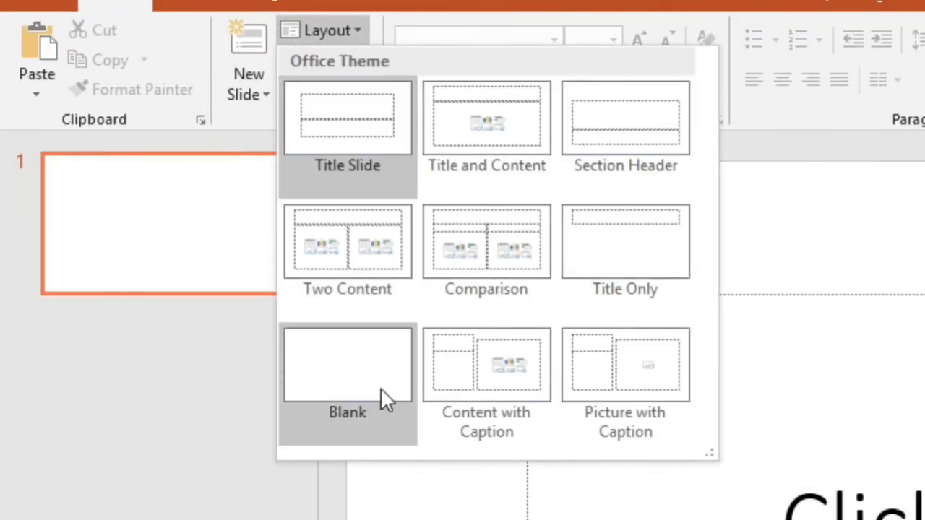
left_click(347, 365)
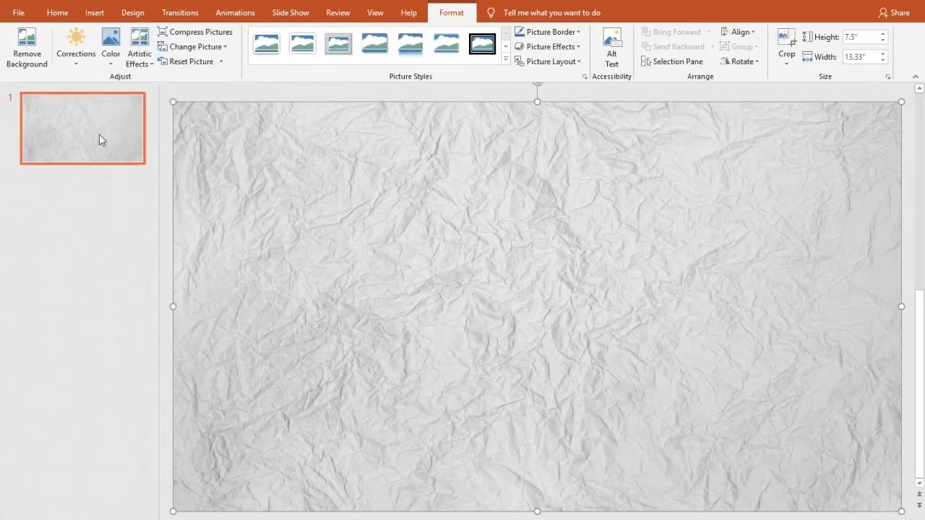
- Duplicate the crumpled-paper background slide from the thumbnail pane
right_click(83, 128)
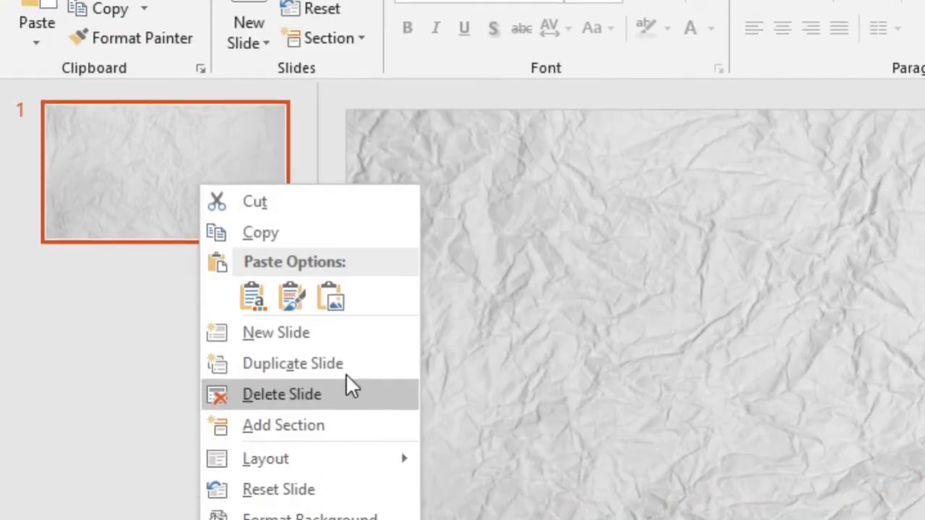
left_click(292, 363)
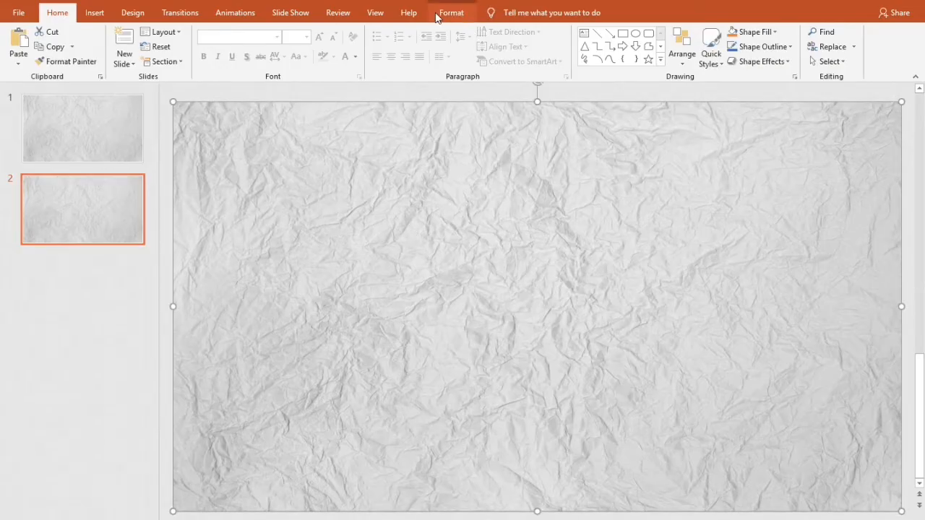
- Recolour the duplicated paper picture with the logo's red via More Colors, then select the plain paper slide
left_click(451, 12)
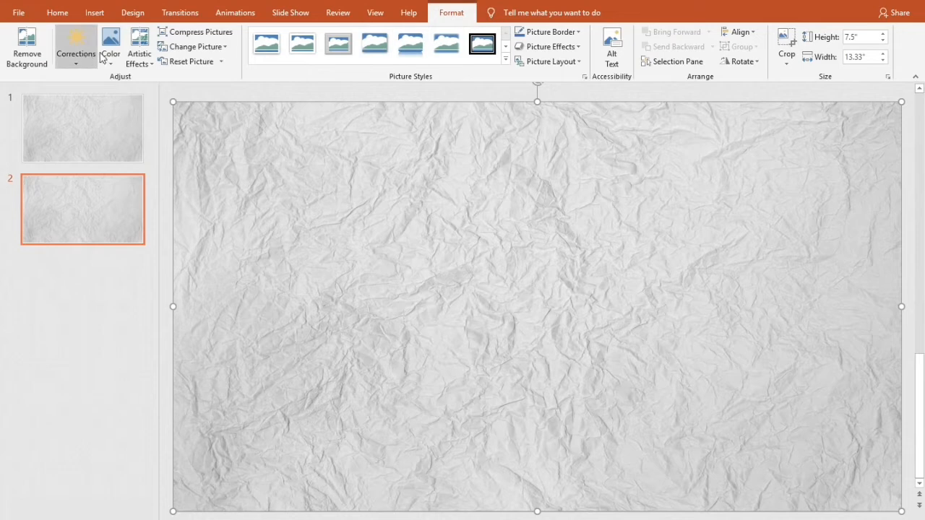
left_click(110, 53)
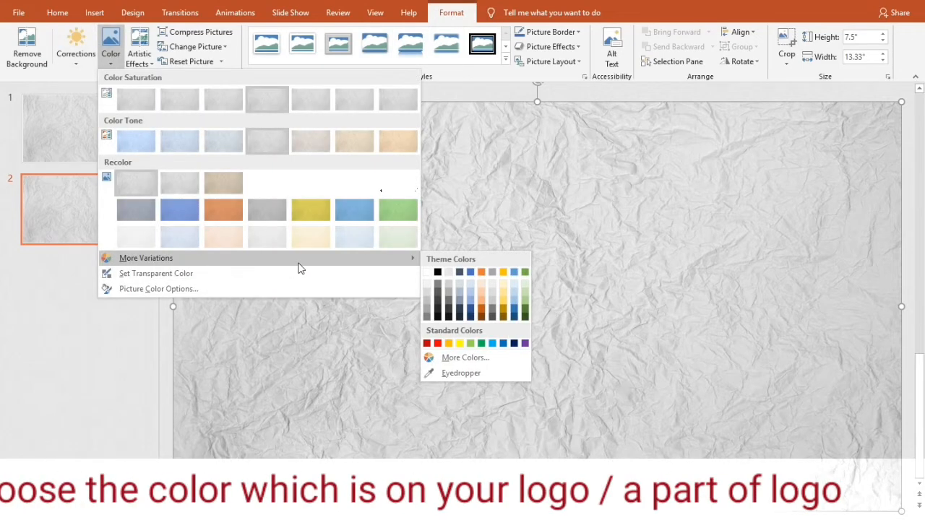
left_click(465, 357)
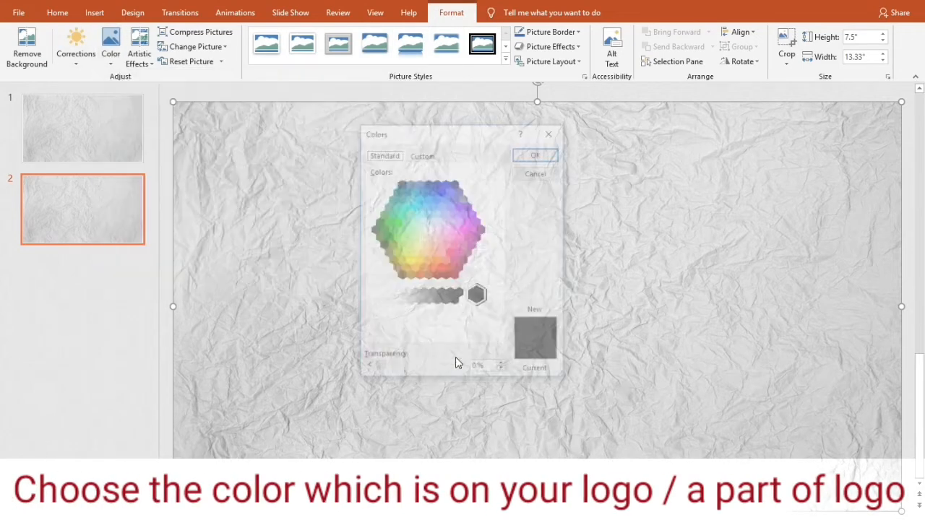
left_click(434, 297)
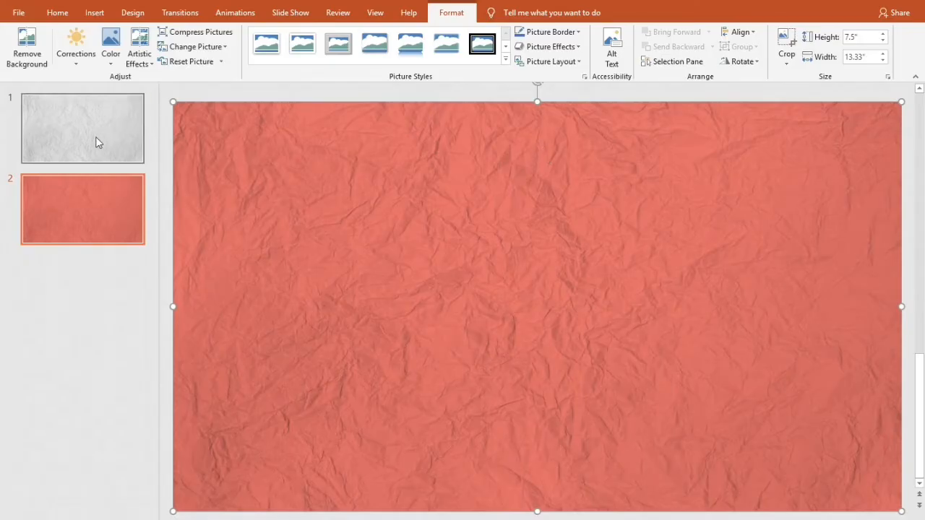
left_click(82, 127)
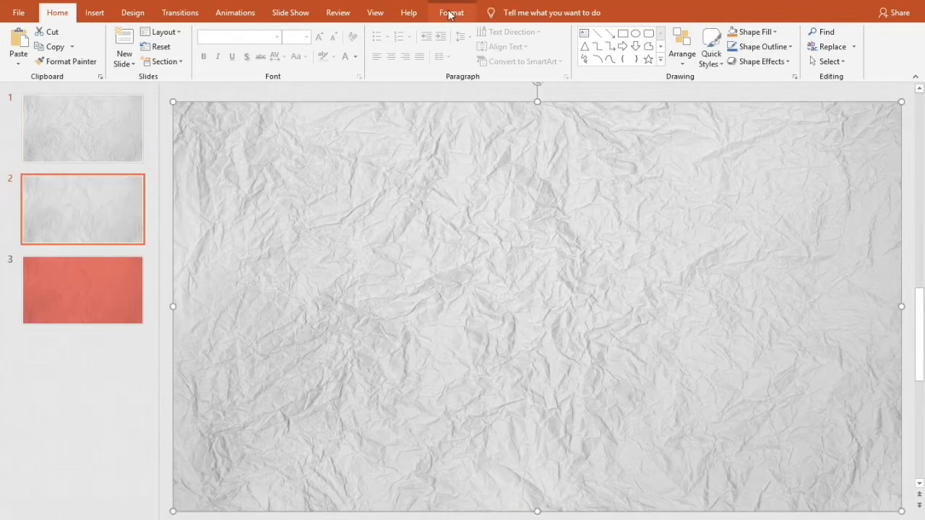
- Recolour the second paper picture black and open the brightness/contrast presets to darken it
left_click(450, 12)
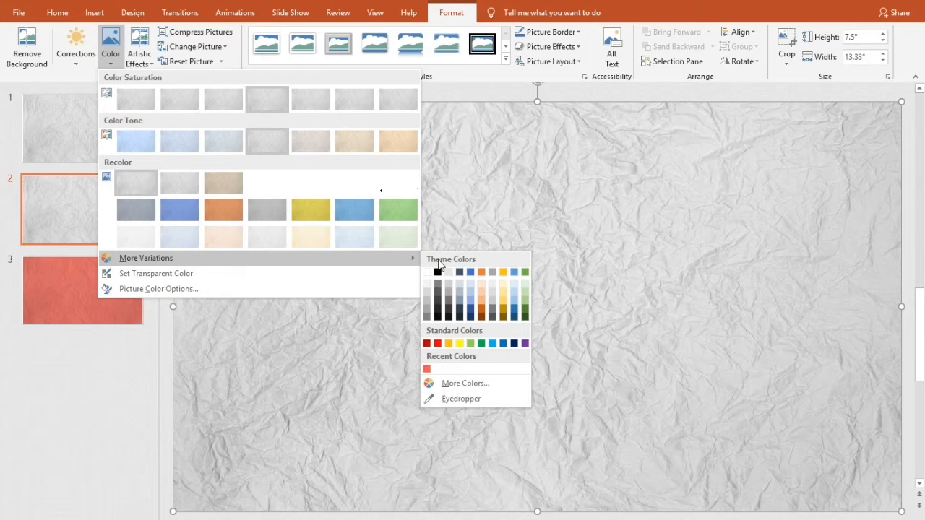
left_click(135, 182)
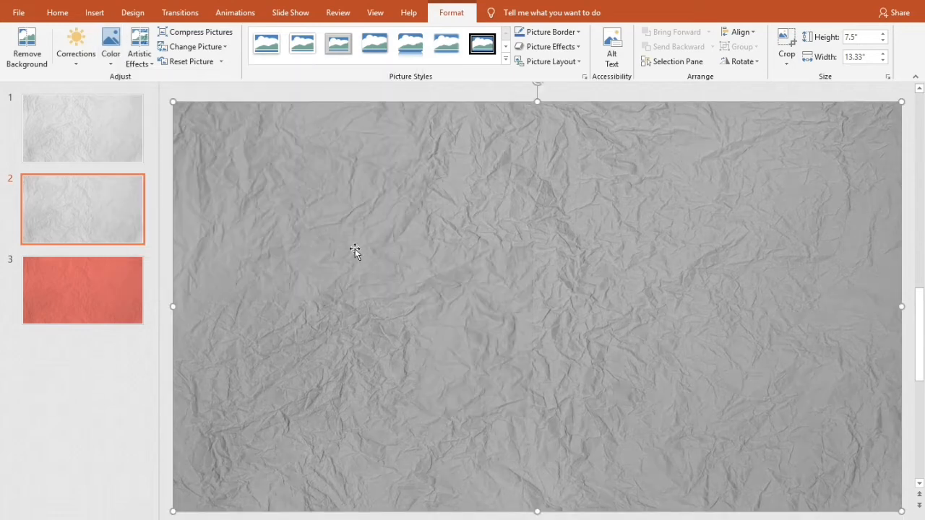
left_click(75, 46)
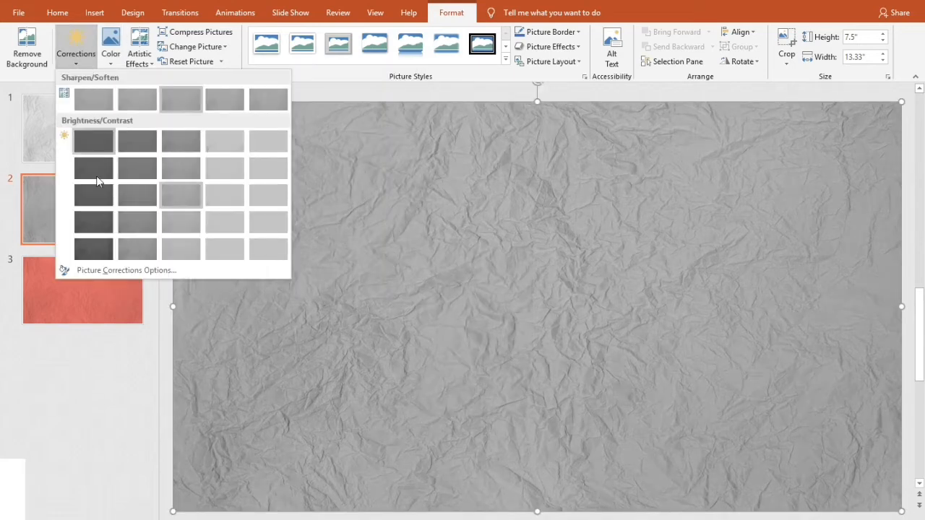
mouse_move(92, 249)
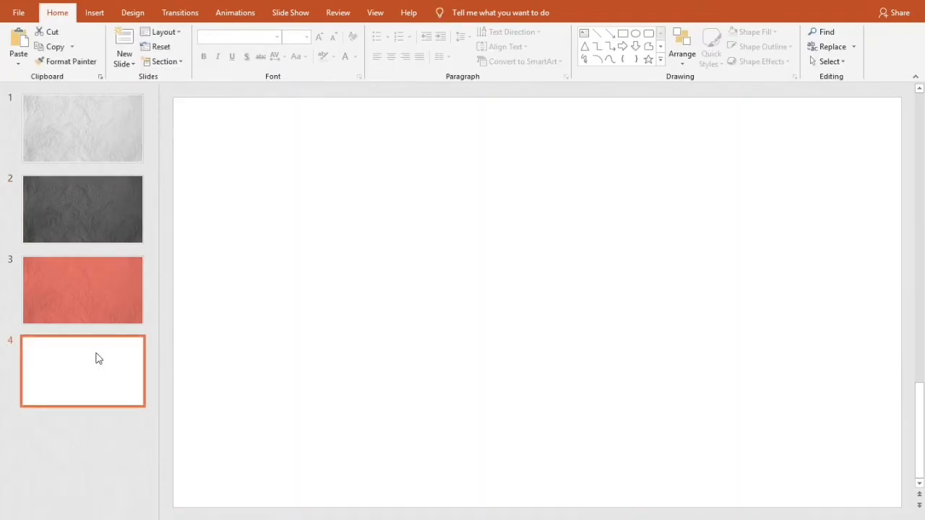
- Paste the logo shapes onto the fourth slide, then go to the red crumpled-paper slide
key("ctrl+v")
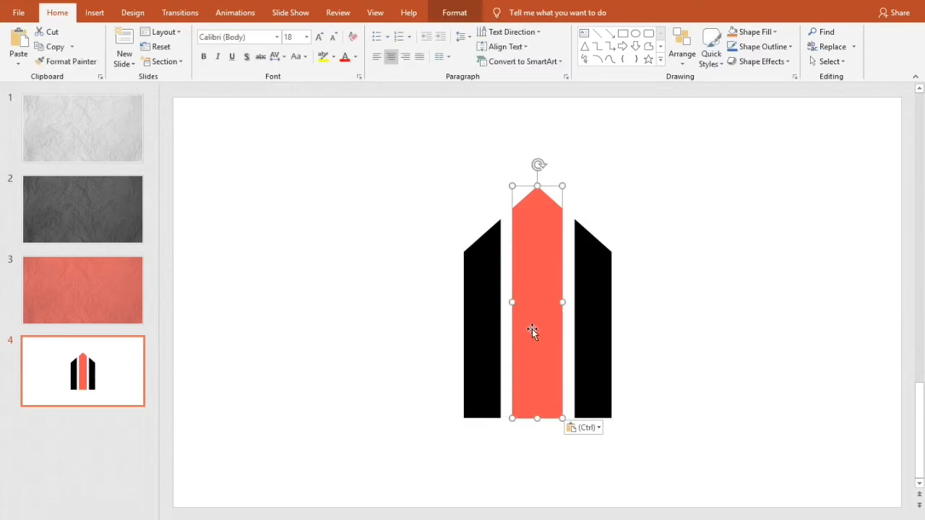
mouse_move(354, 360)
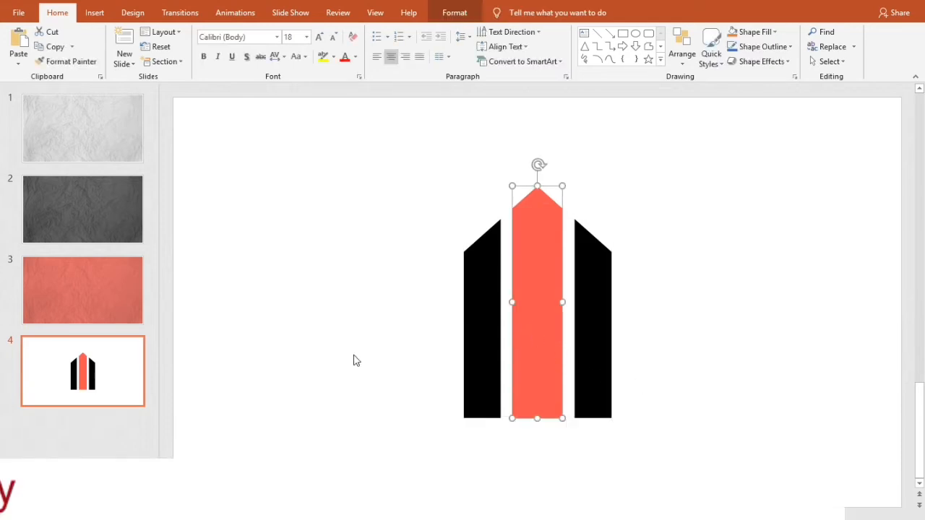
left_click(82, 289)
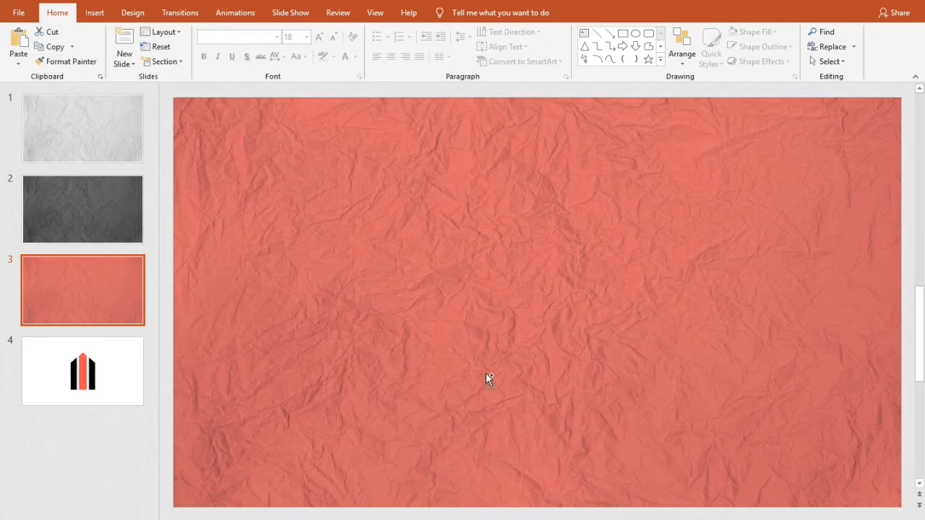
- Paste the red bar, send it behind the red paper, intersect the two, then return to the logo slide
key("ctrl+v")
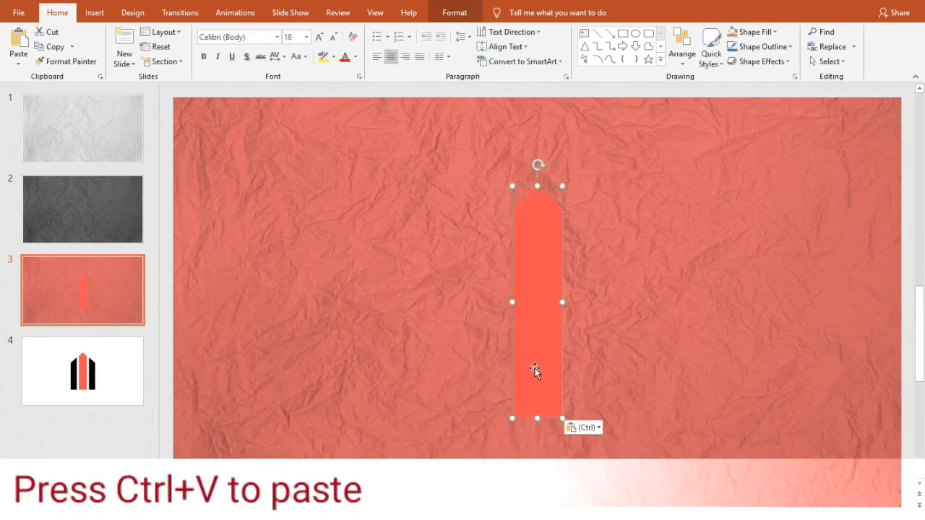
right_click(536, 373)
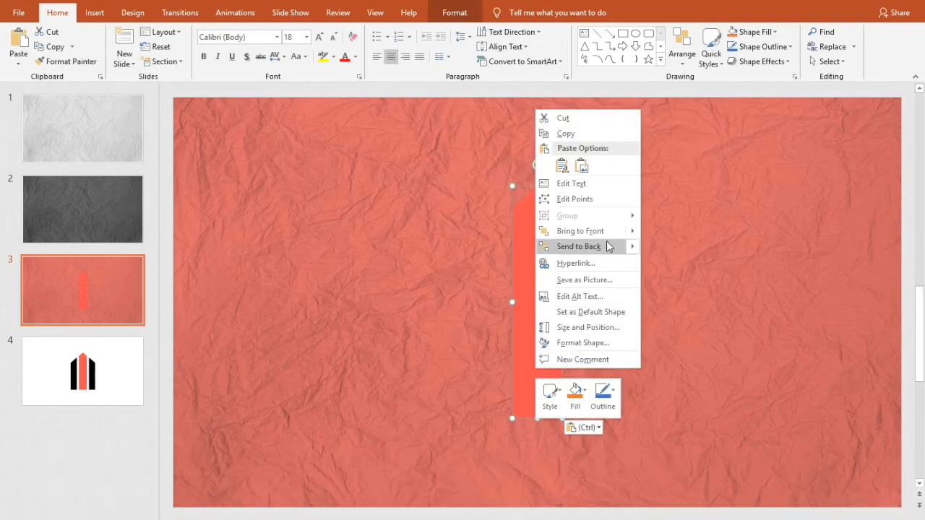
left_click(578, 246)
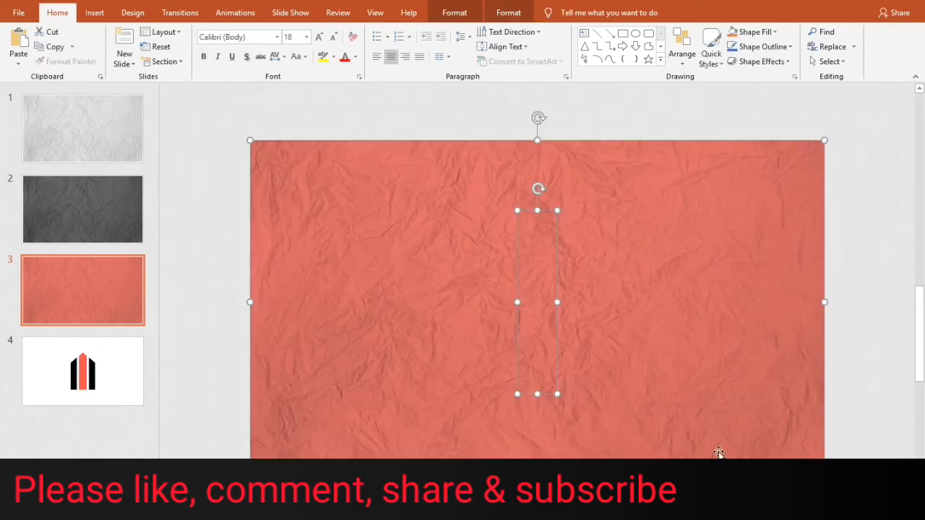
left_click(454, 12)
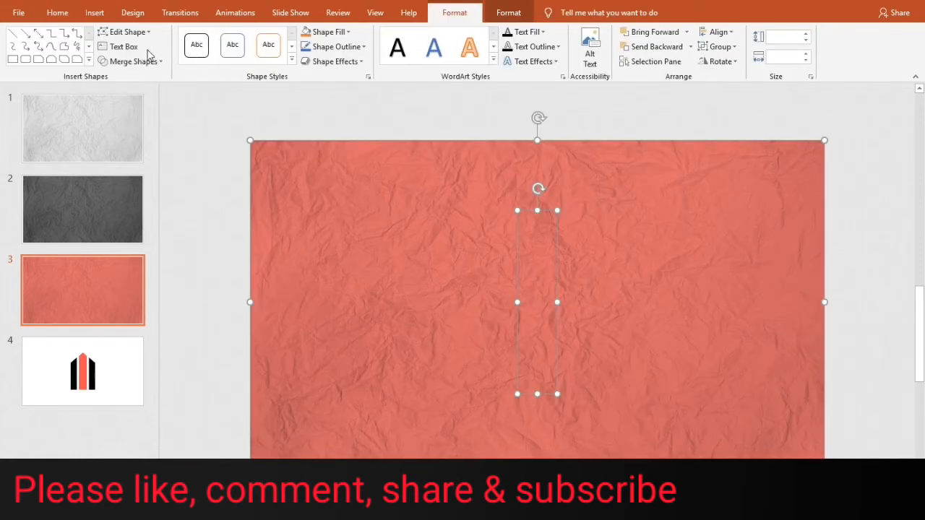
left_click(133, 61)
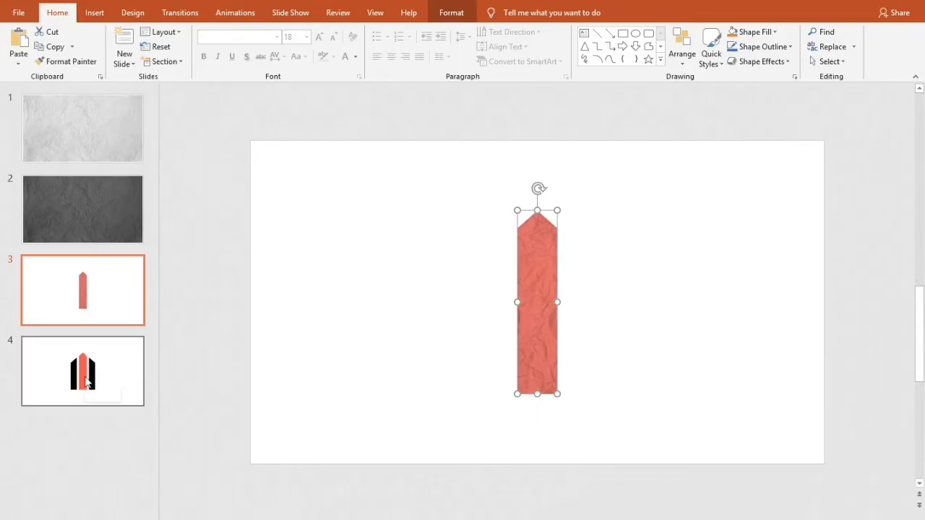
left_click(82, 370)
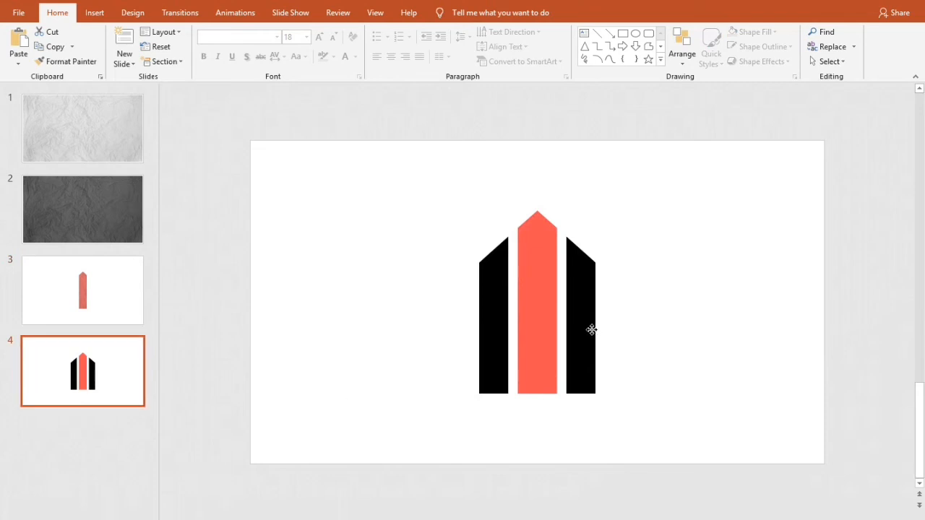
- Bring the logo's black side bars onto the dark paper slide and intersect them with the background
left_click(538, 303)
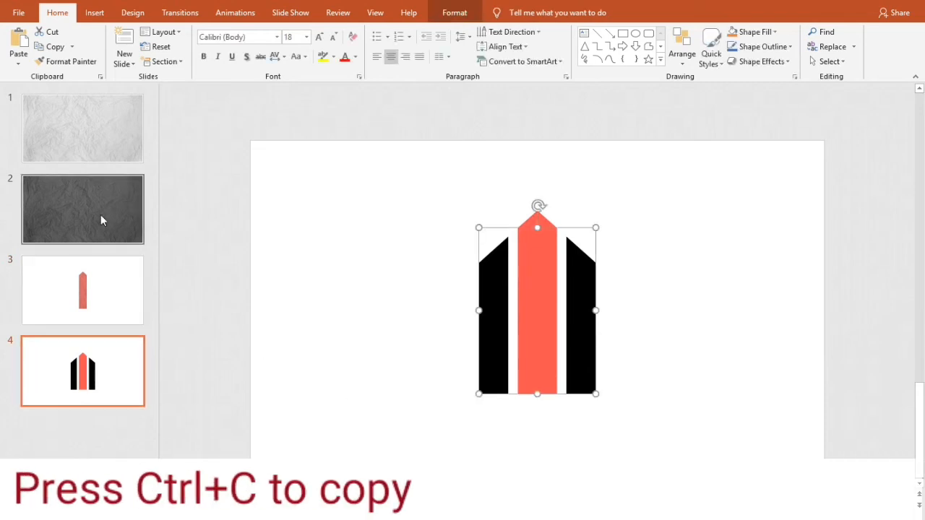
left_click(82, 208)
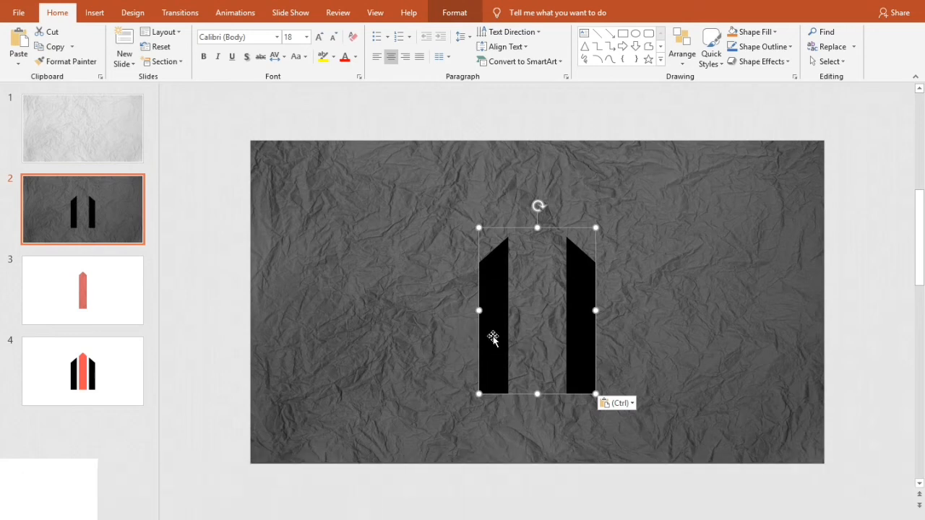
key("delete")
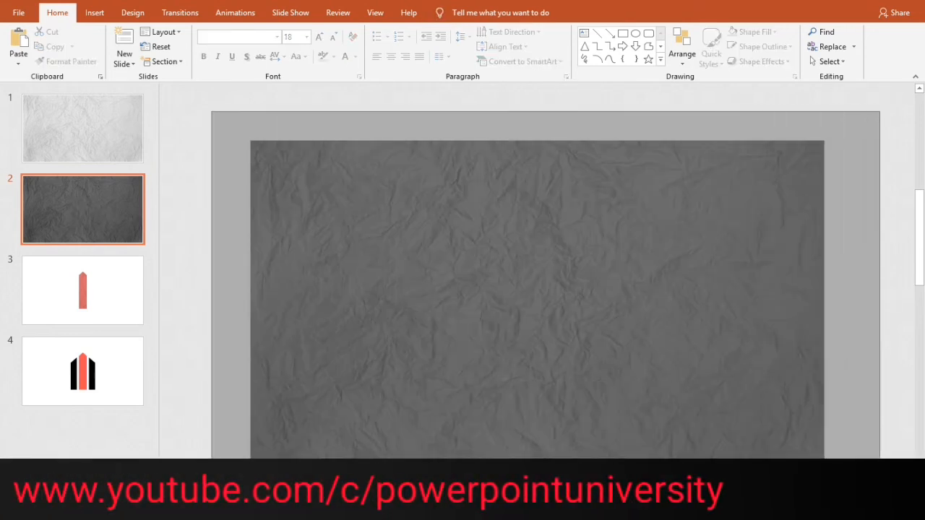
left_click(536, 310)
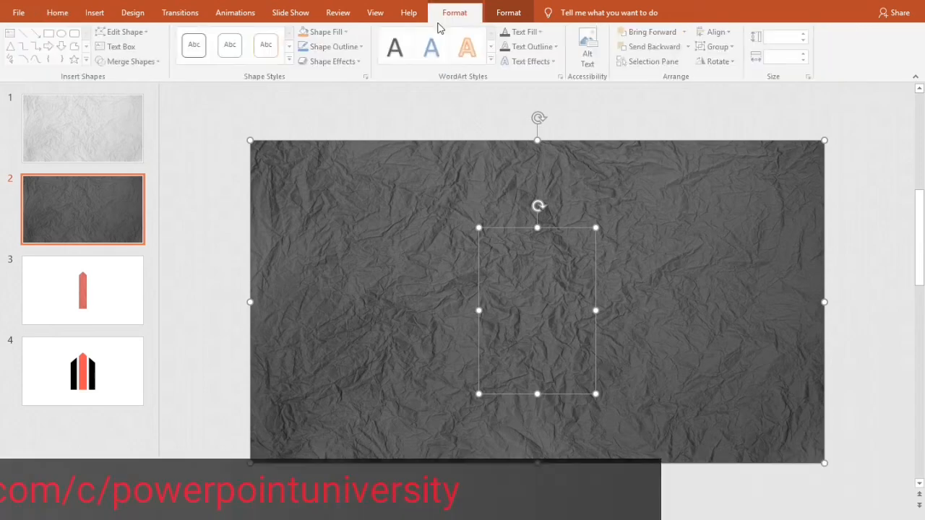
left_click(127, 61)
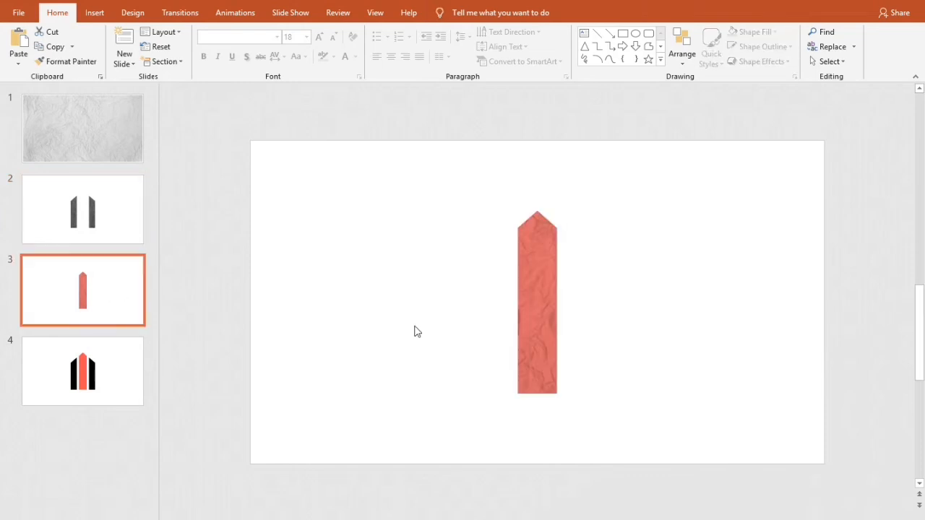
- Copy the textured red bar and paste it between the gray side bars on slide 2
left_click(537, 304)
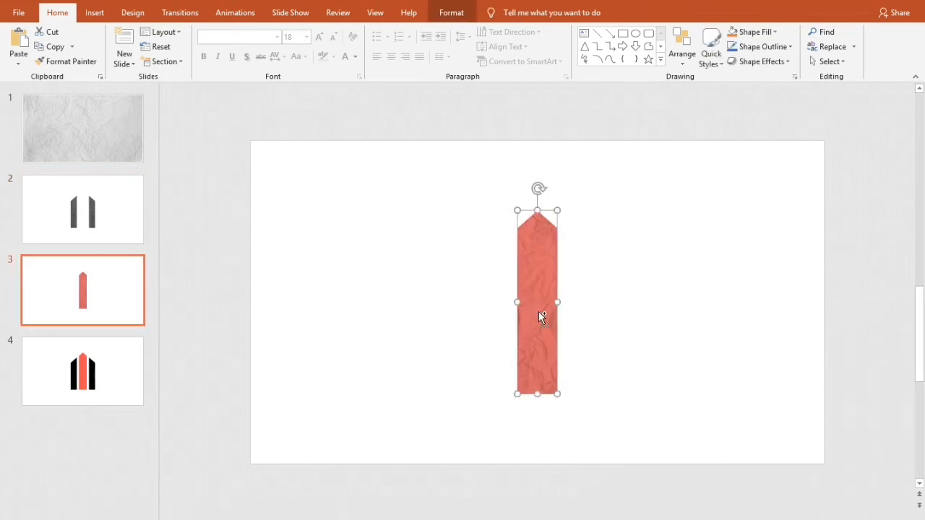
left_click(82, 208)
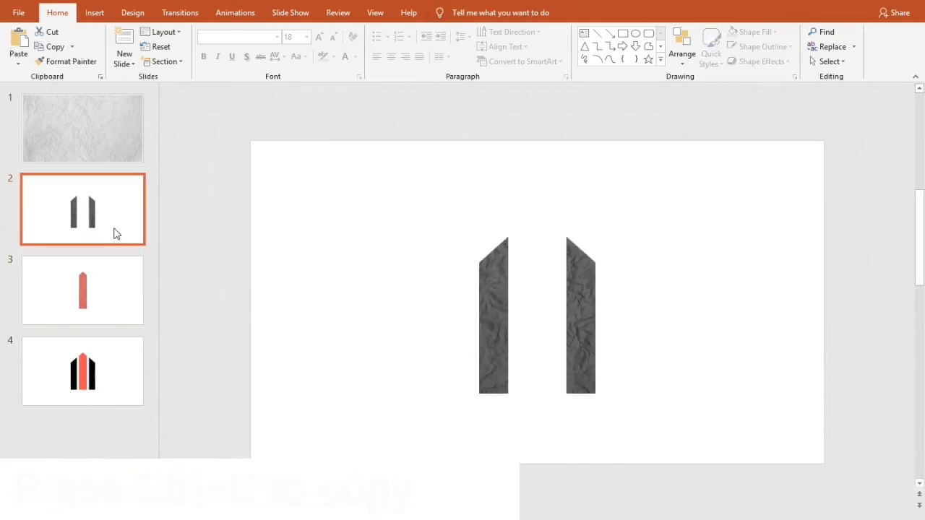
key("ctrl+v")
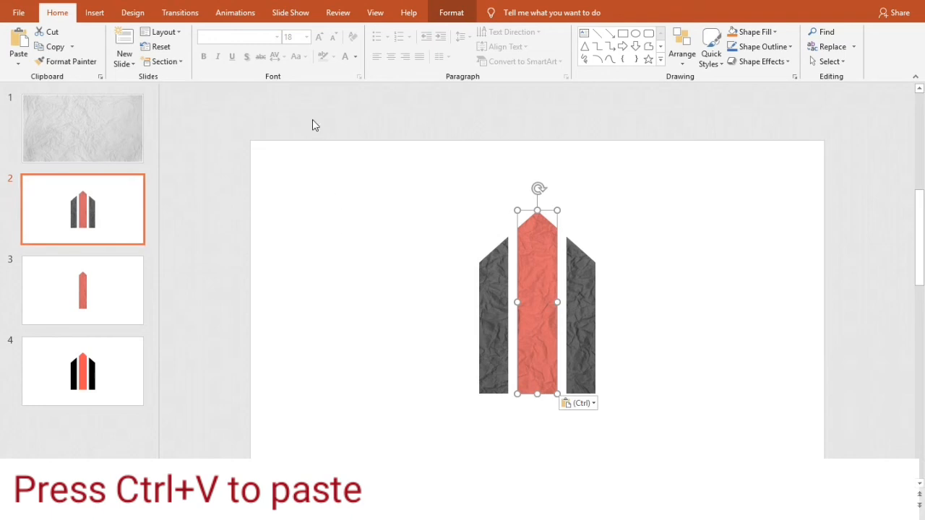
- Select all three bars, cut the assembled logo and paste it onto the light crumpled-paper slide
key("ctrl+a")
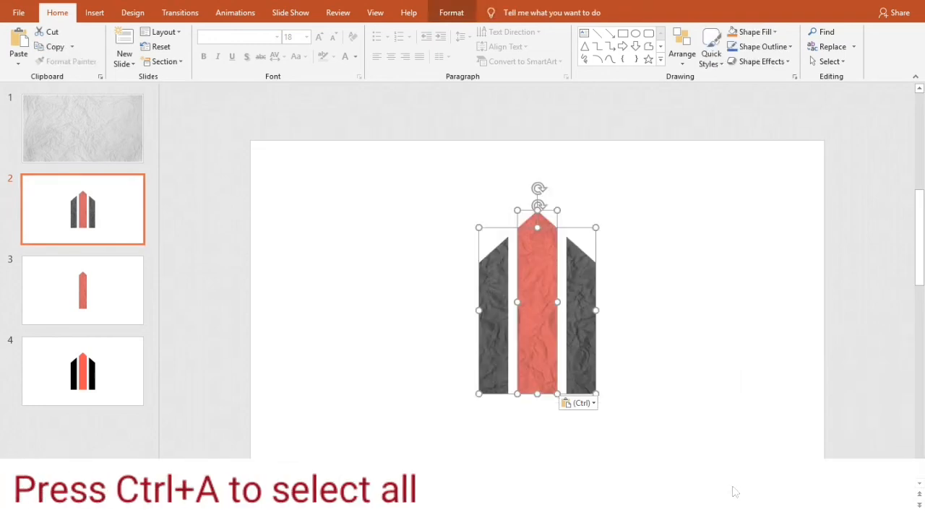
key("ctrl+x")
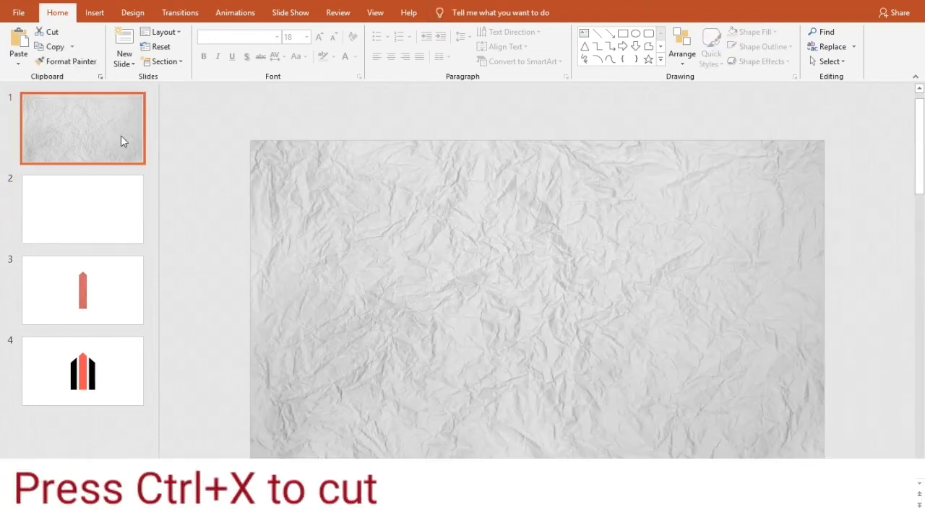
key("ctrl+v")
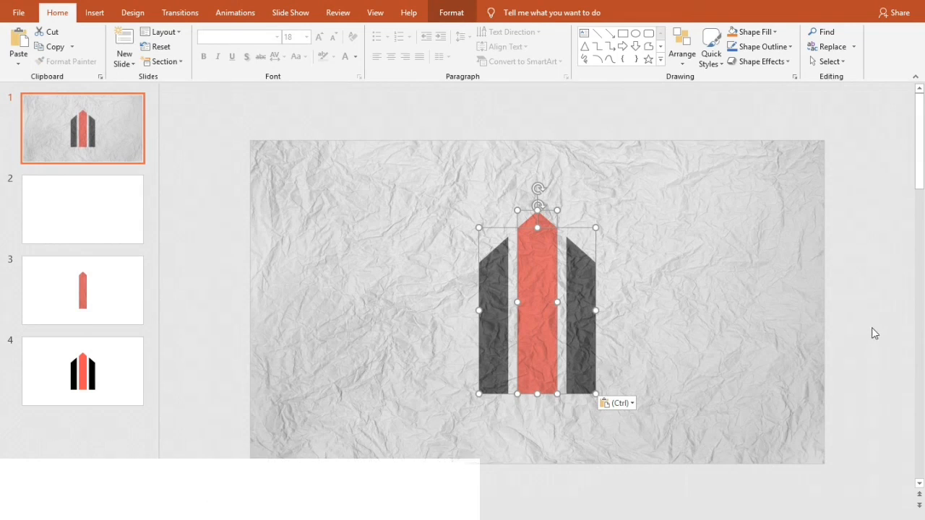